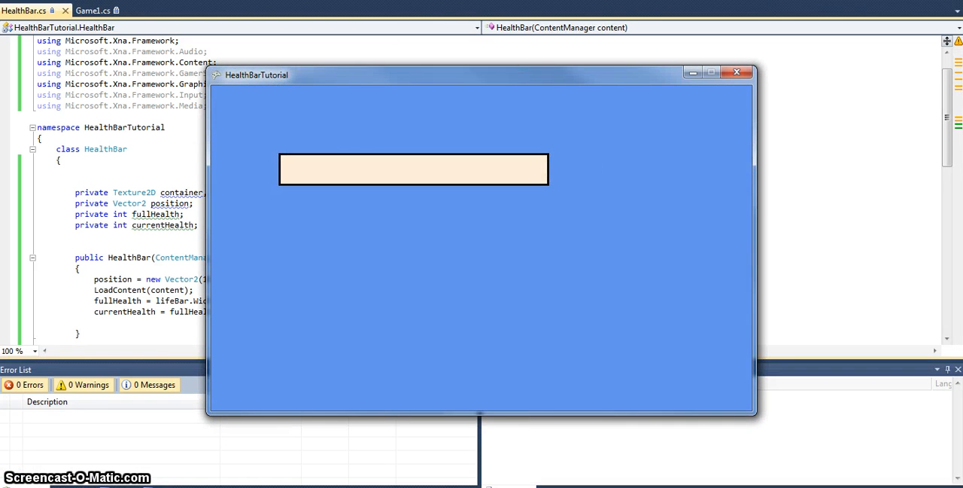
pyautogui.moveTo(601, 89)
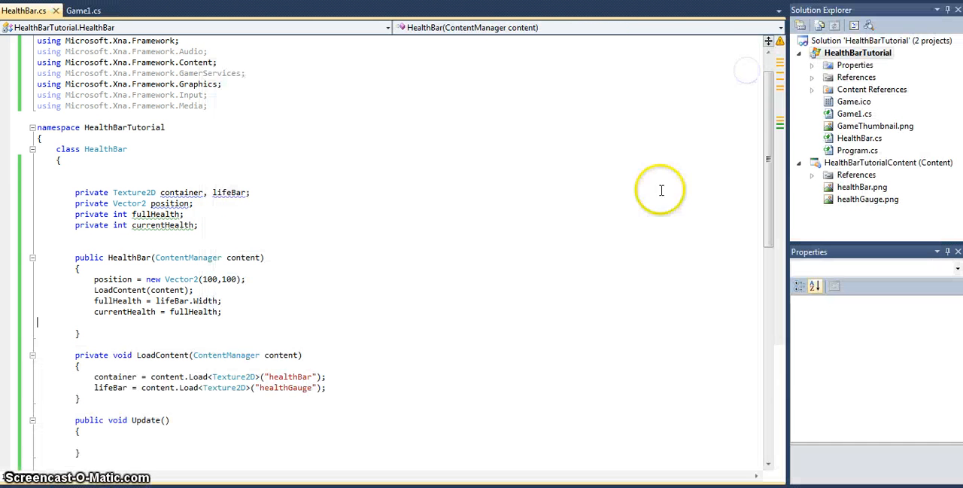
pyautogui.moveTo(257, 324)
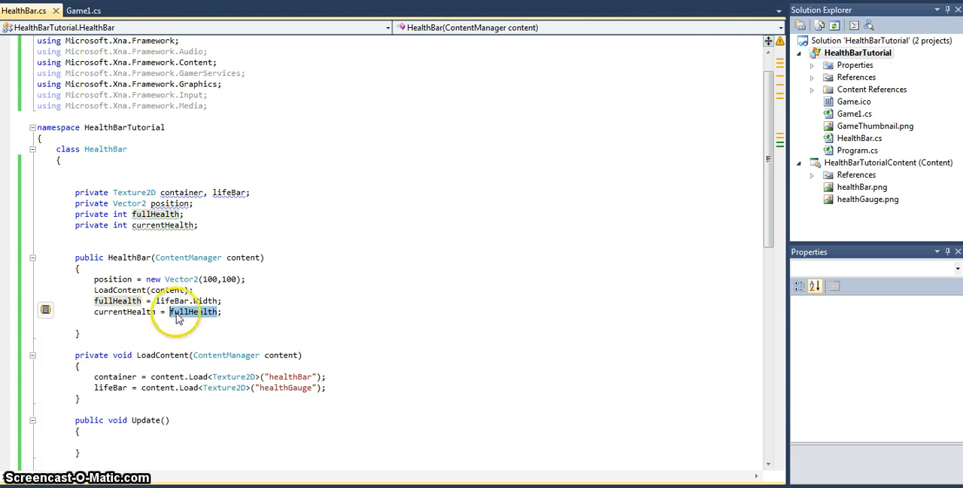
# - Set currentHealth to 100 in the constructor and test-run the game, showing a partly filled bar
pyautogui.write('100')
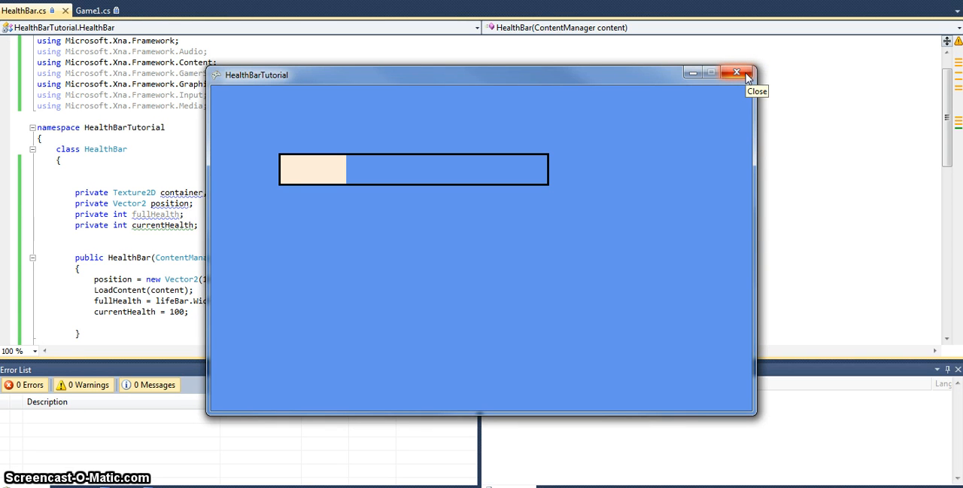
pyautogui.moveTo(746, 72)
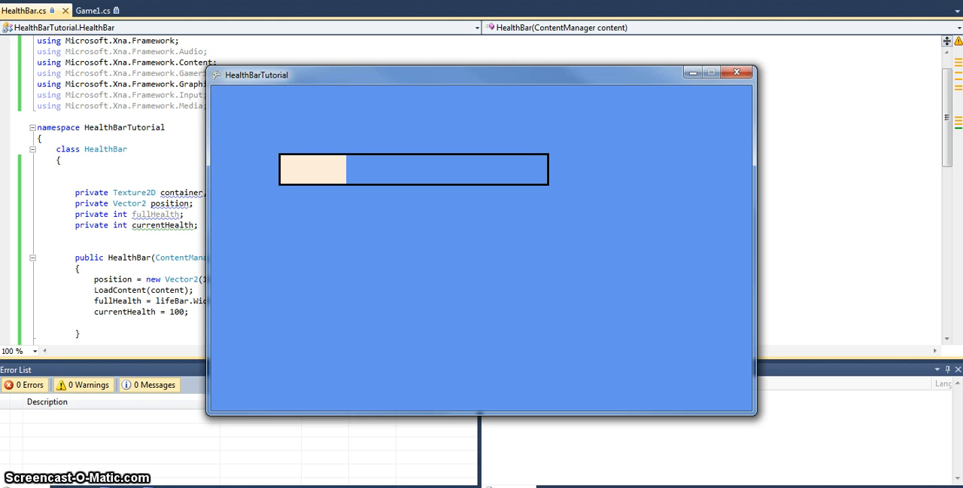
pyautogui.click(560, 126)
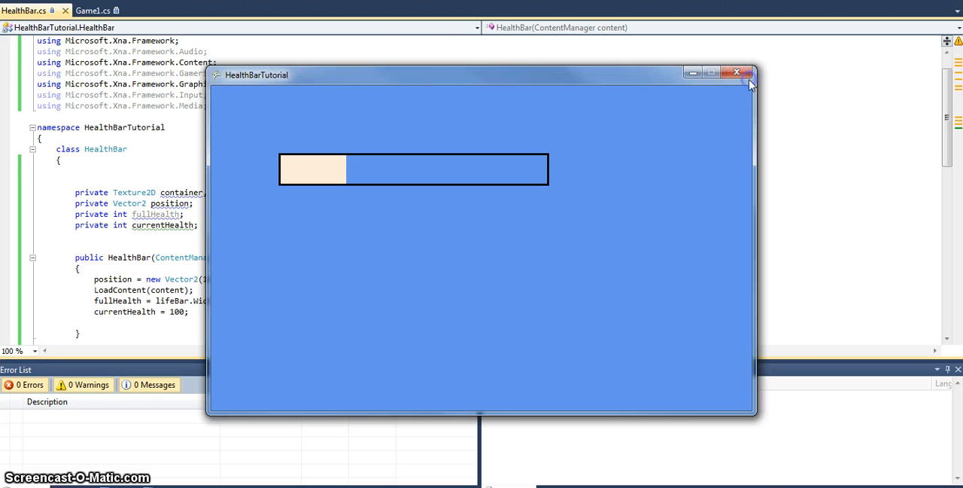
pyautogui.click(737, 73)
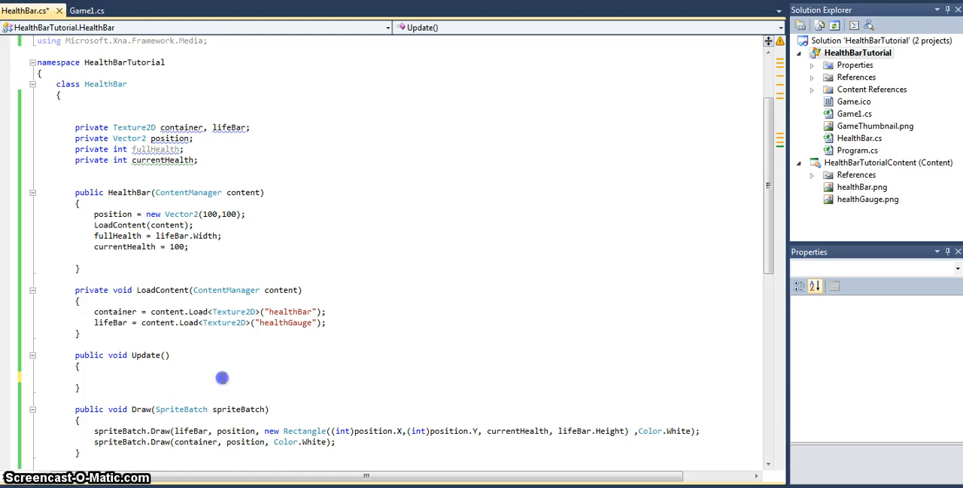
# - In Update, subtract rateOfChange from currentHealth while it is at least 0
pyautogui.write('i')
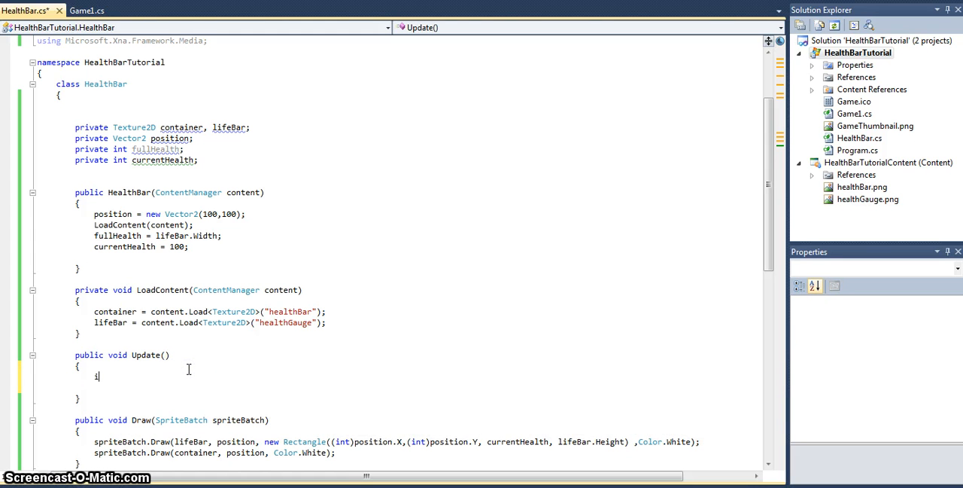
pyautogui.write('f (currentHealth >')
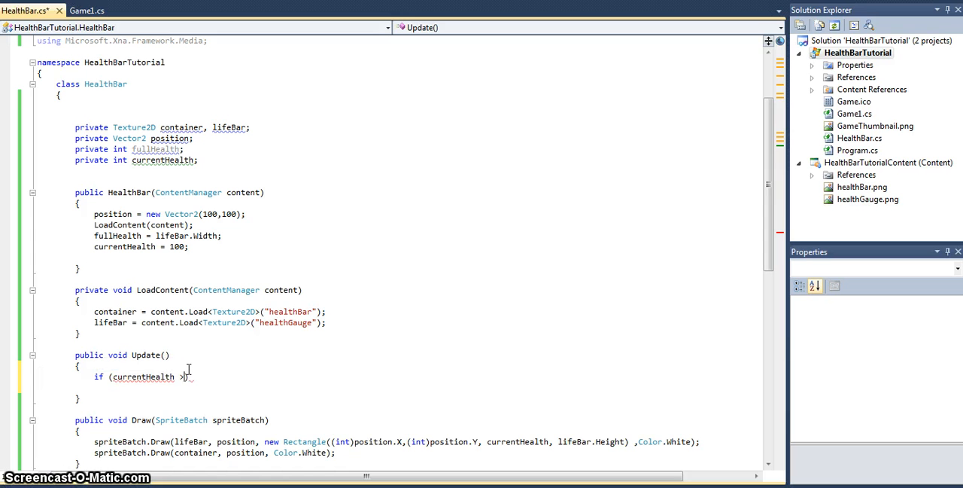
pyautogui.write('= 0)')
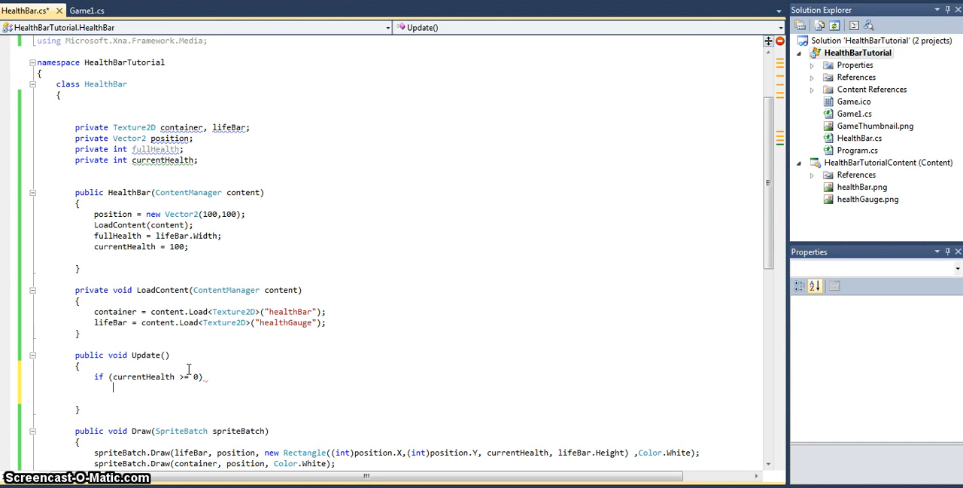
pyautogui.write('currentHealth')
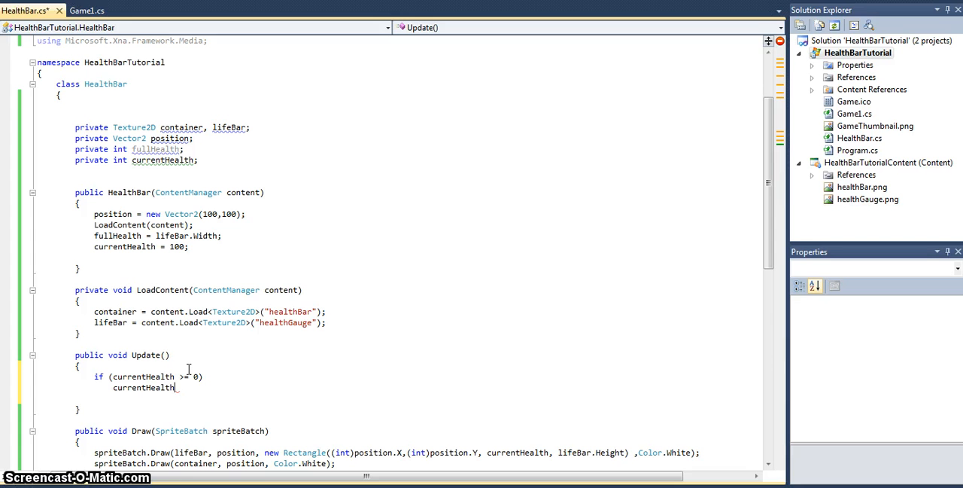
pyautogui.write('-= rateOfChange;')
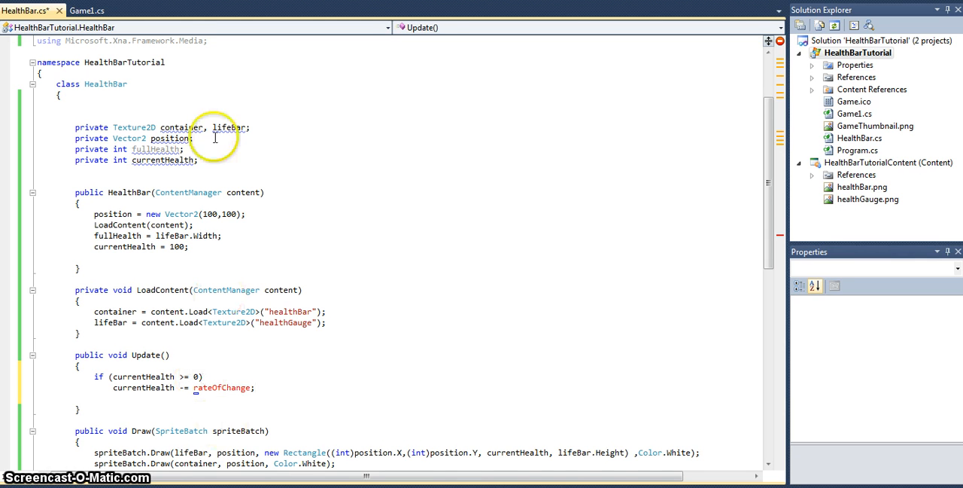
# - Declare private int rateOfChange = 1 and start currentHealth at fullHealth
pyautogui.write('private int')
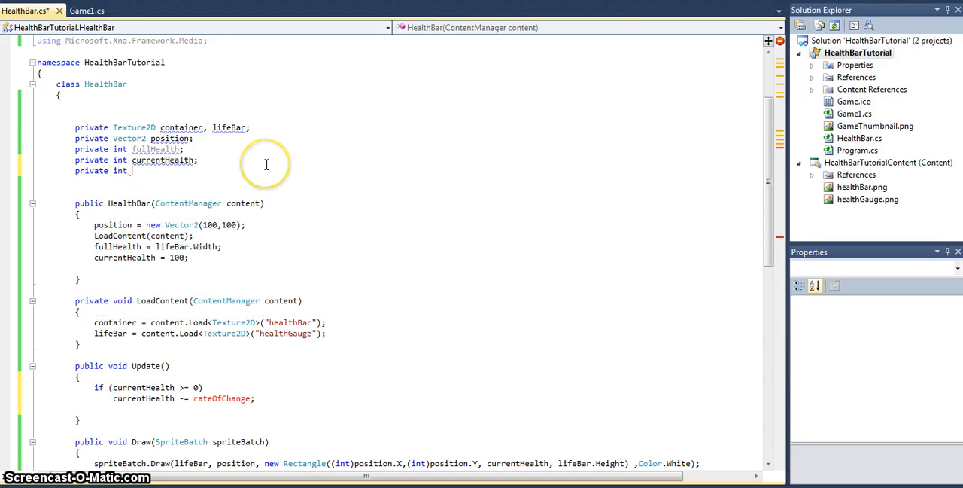
pyautogui.write('rateOfChange;')
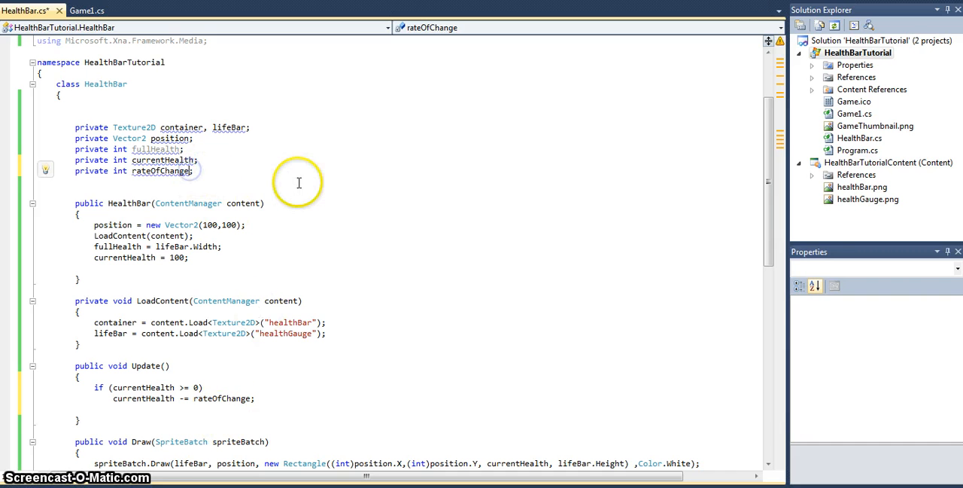
pyautogui.write('= 1')
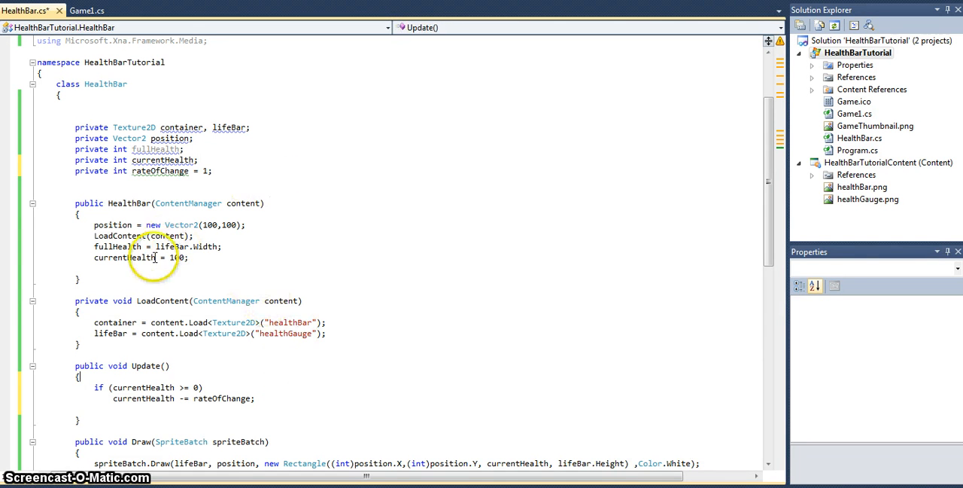
pyautogui.doubleClick(177, 256)
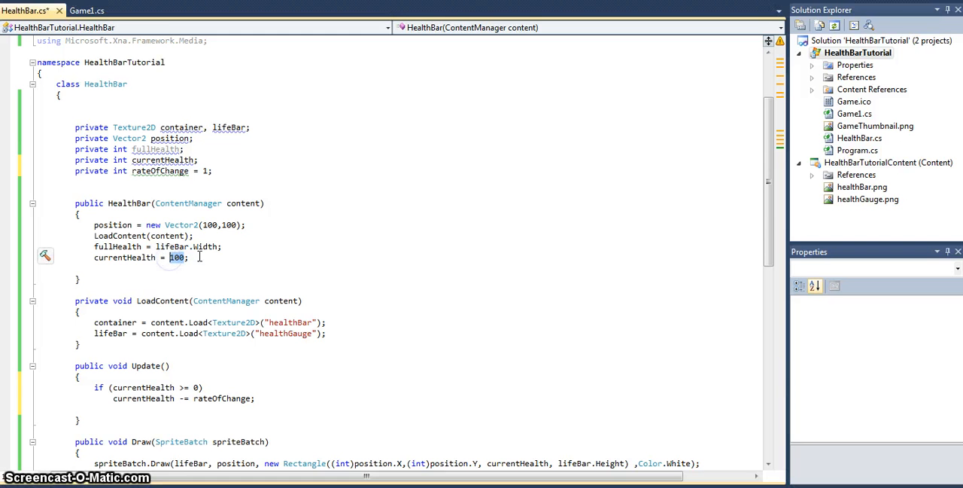
pyautogui.write('fullHealth')
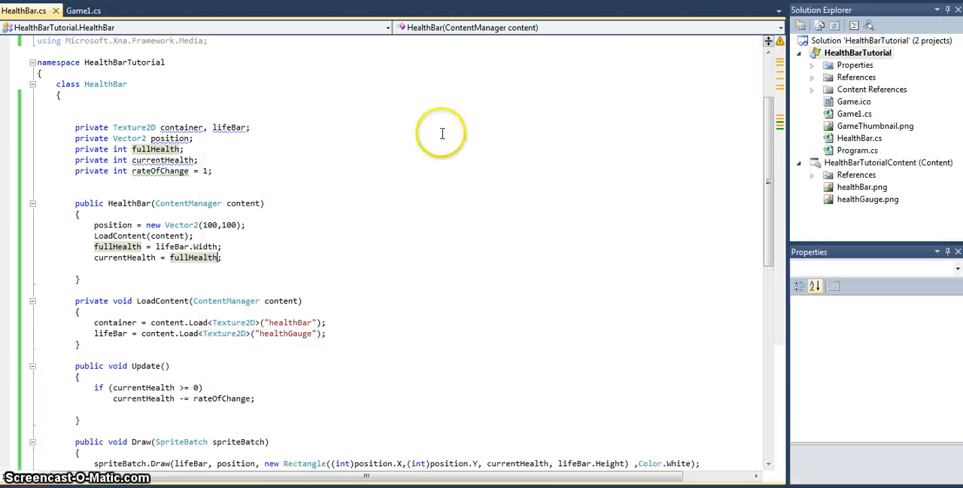
pyautogui.moveTo(348, 397)
pyautogui.write('public')
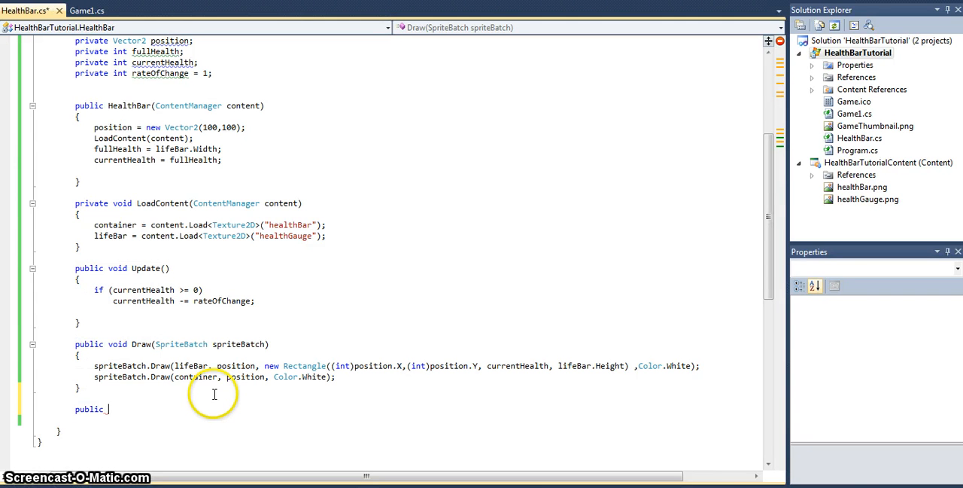
# - Declare a new void HealthColor() method
pyautogui.write('void')
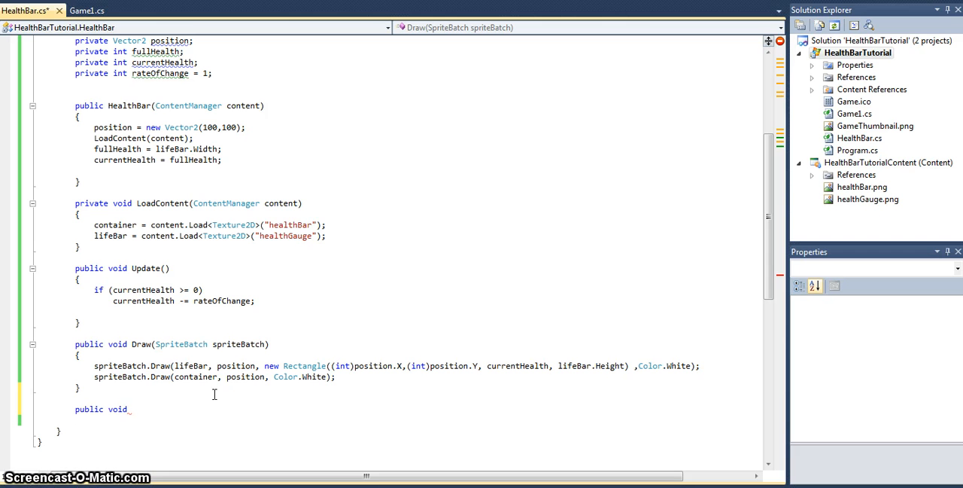
pyautogui.write('H')
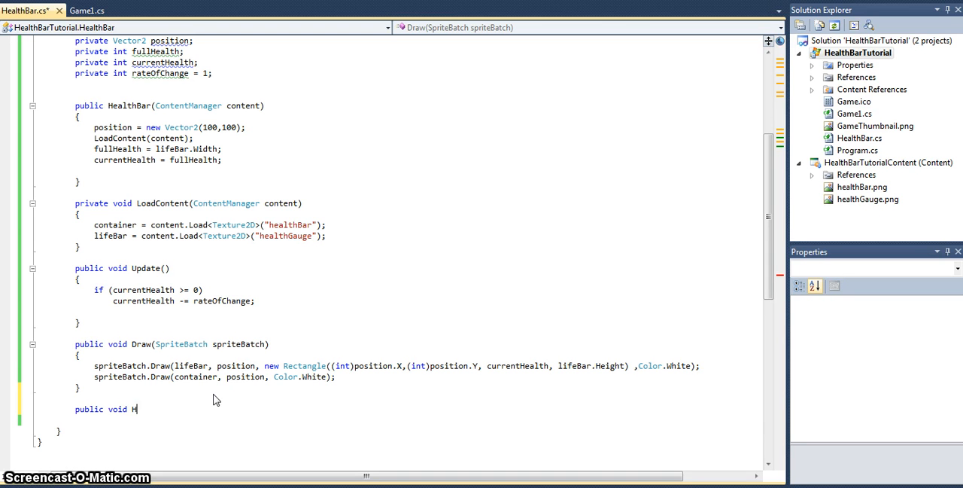
pyautogui.write('ealthColor')
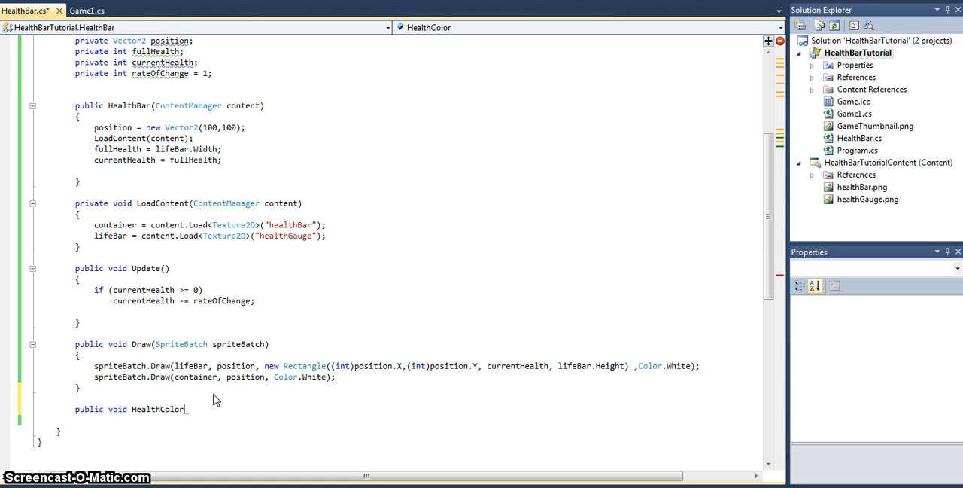
pyautogui.write('()')
pyautogui.write('{')
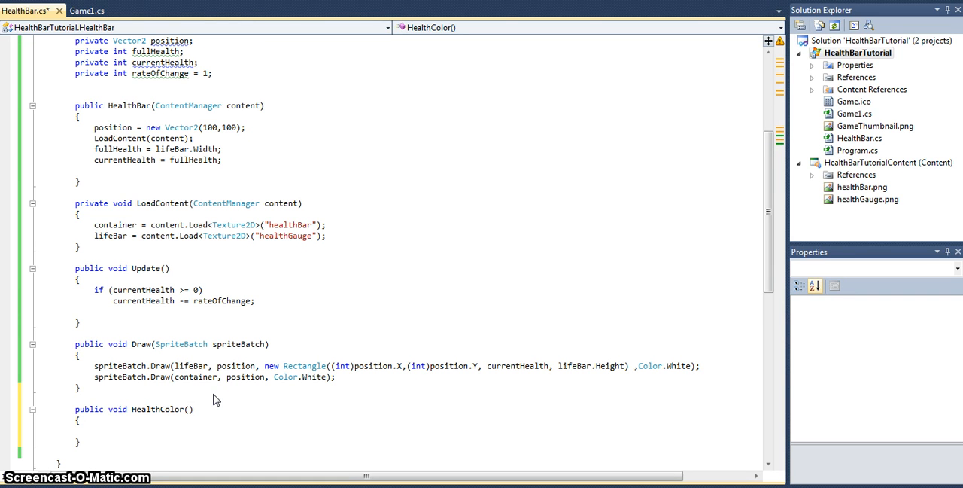
# - Begin its check that currentHealth is at least lifeBar.Width*0.75
pyautogui.write('if (currentHealth')
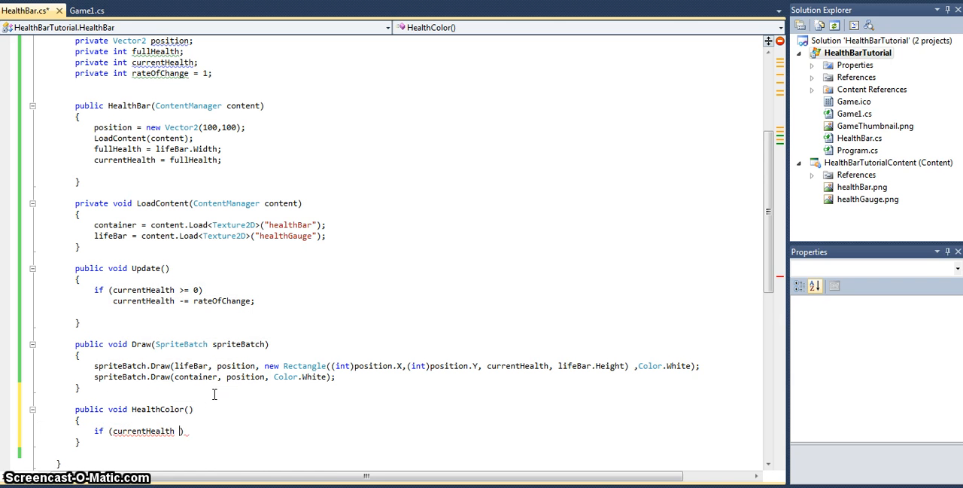
pyautogui.write('>=')
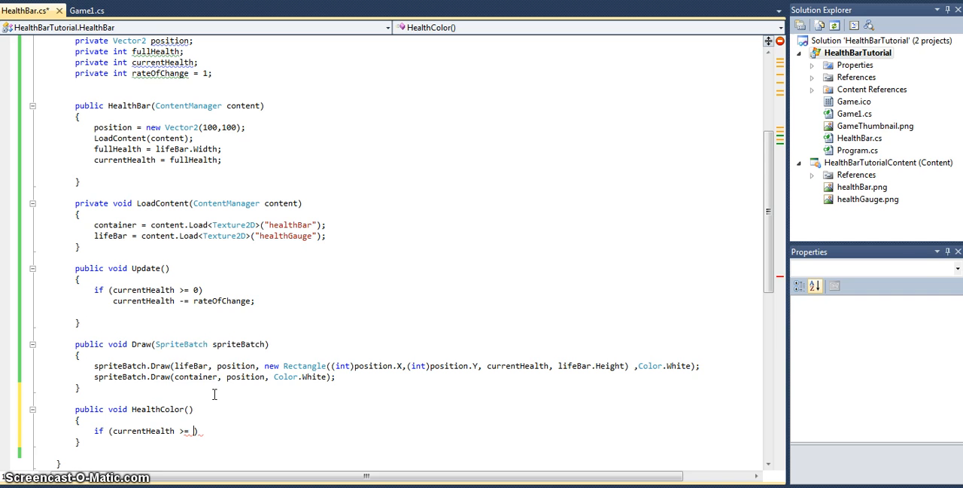
pyautogui.write('lifeBar')
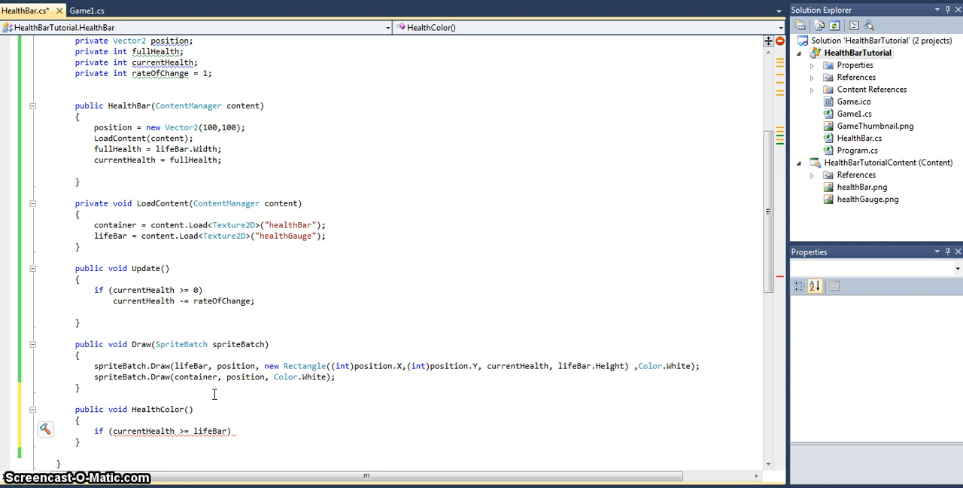
pyautogui.write('.width')
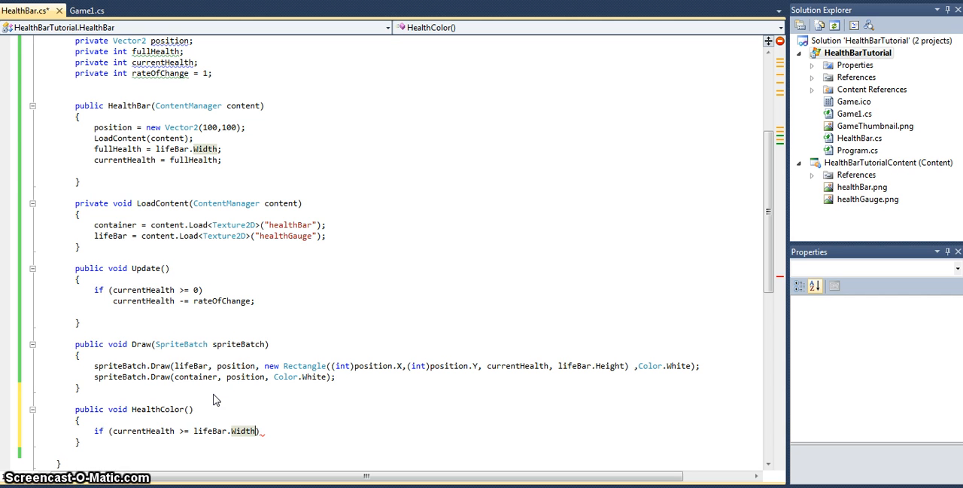
pyautogui.write('*0.')
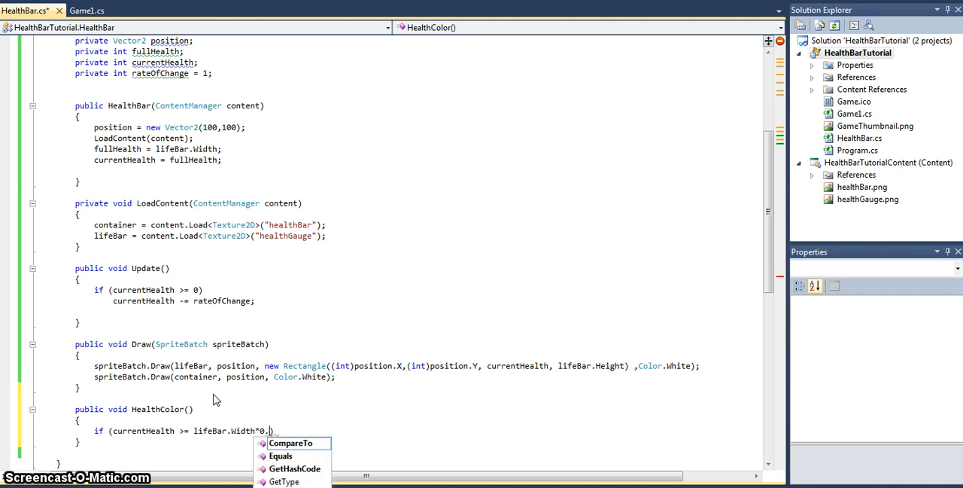
pyautogui.write('75')
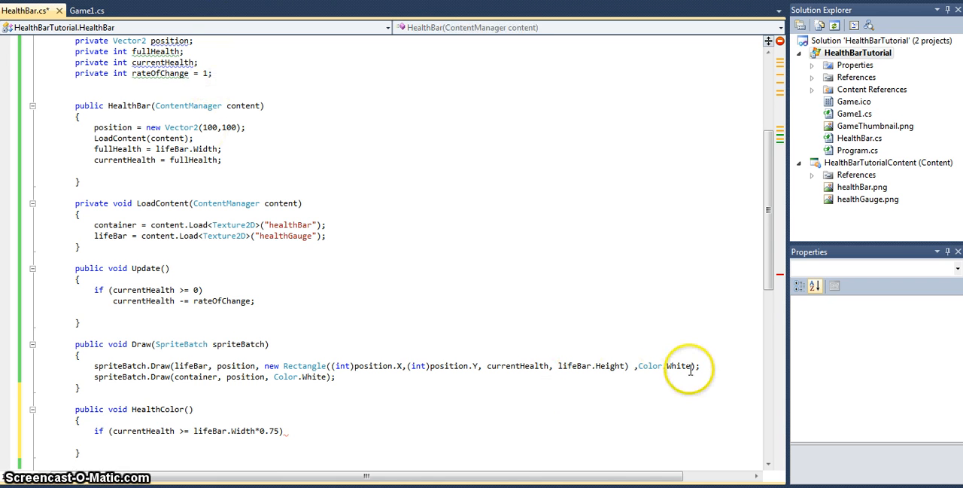
# - Draw the bar with a new Color barColor field, set to Color.Green at high health
pyautogui.doubleClick(652, 366)
pyautogui.write(' bar')
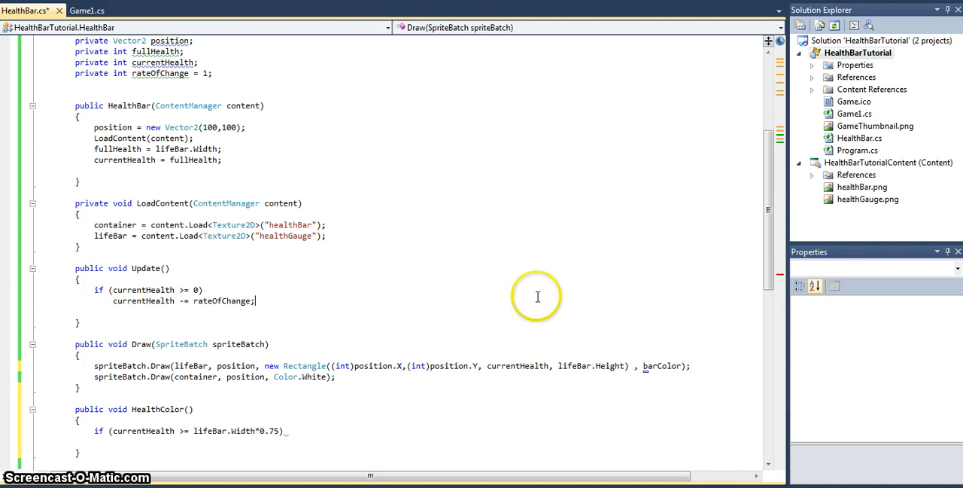
pyautogui.click(205, 72)
pyautogui.write('private Color')
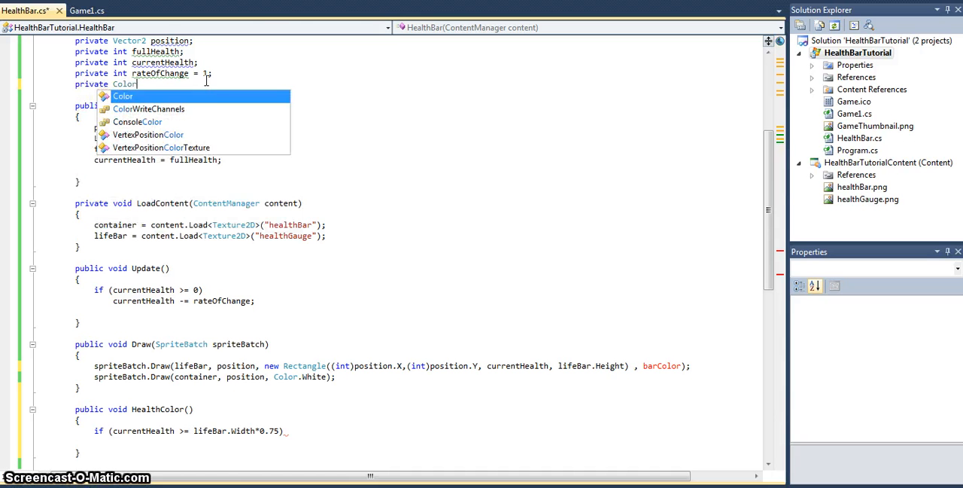
pyautogui.write('barColor;')
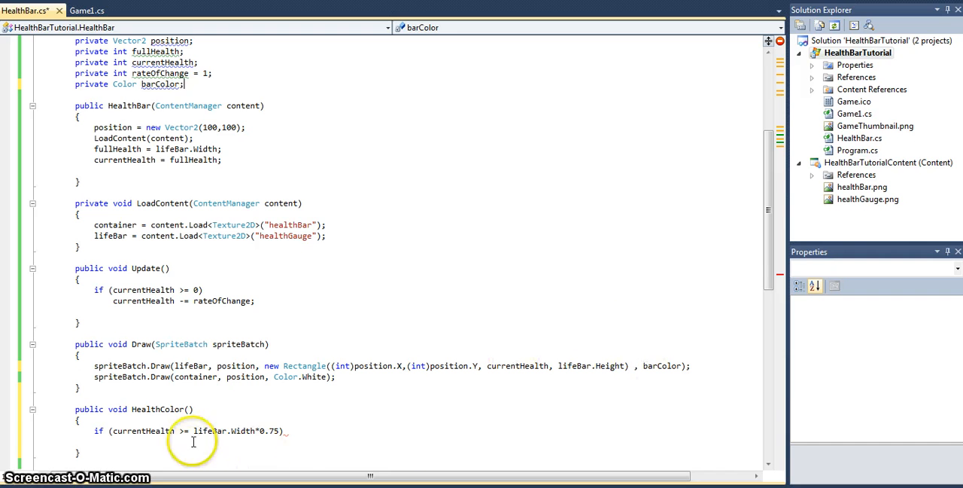
pyautogui.write('barColor = Color.Green;')
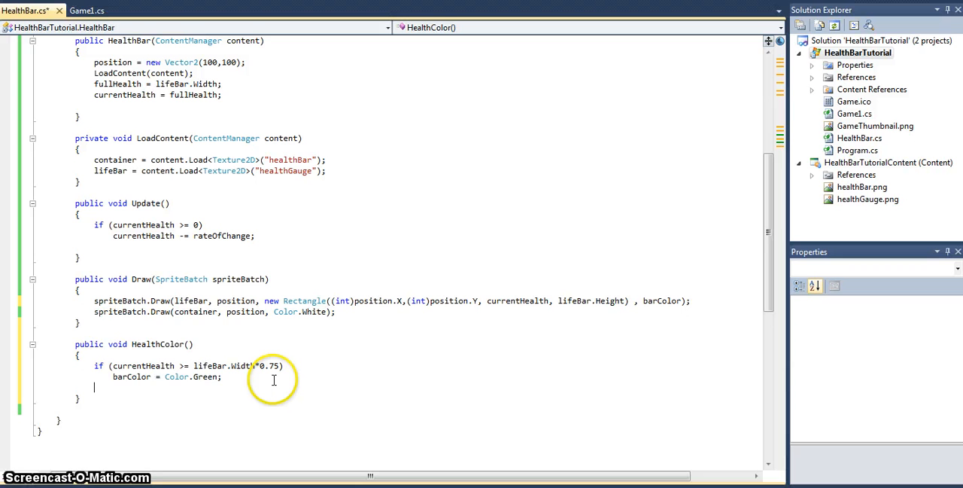
# - Add the else-if setting barColor yellow above a quarter width and the else setting it red
pyautogui.write('else if (')
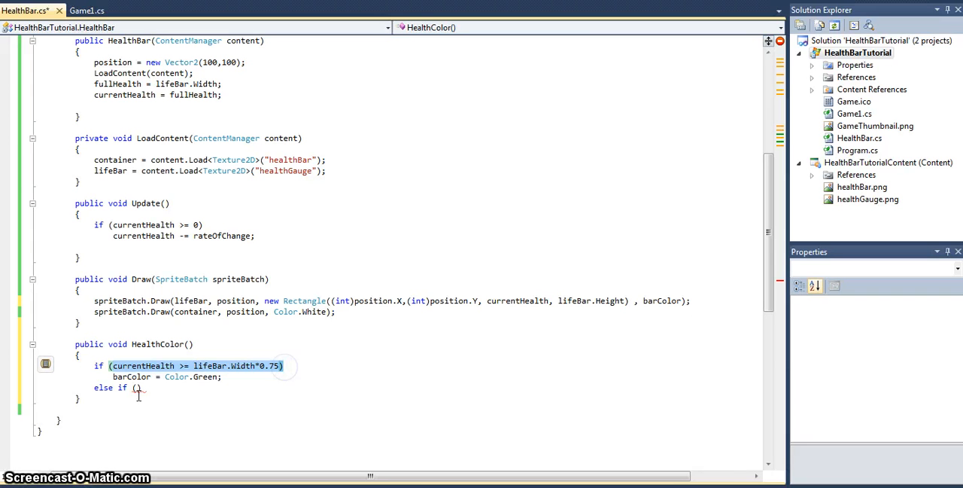
pyautogui.write('currentHealth < lifeBar.Width*0.75')
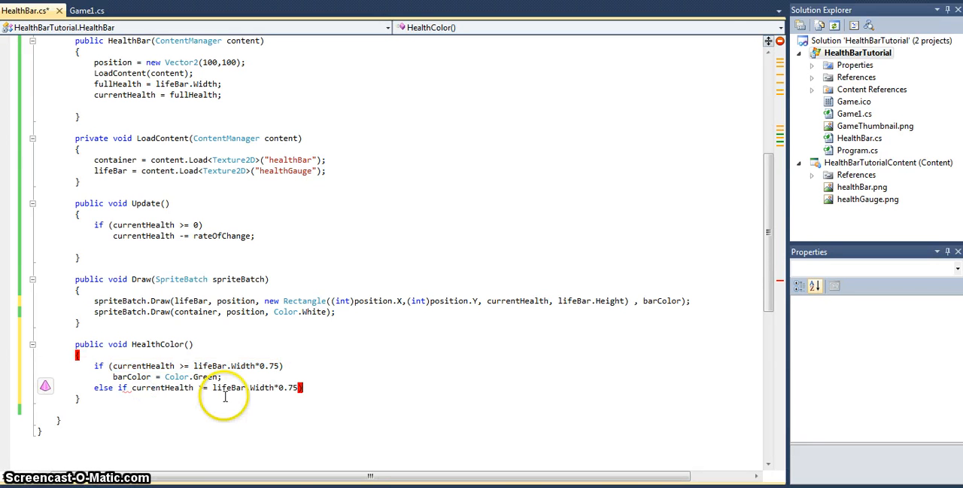
pyautogui.write('barColor = Color.Yellow;')
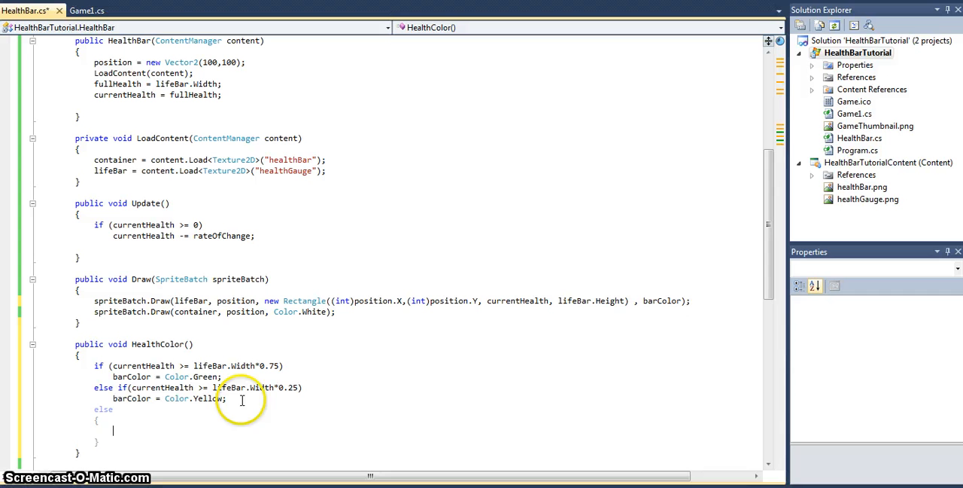
pyautogui.write('bar')
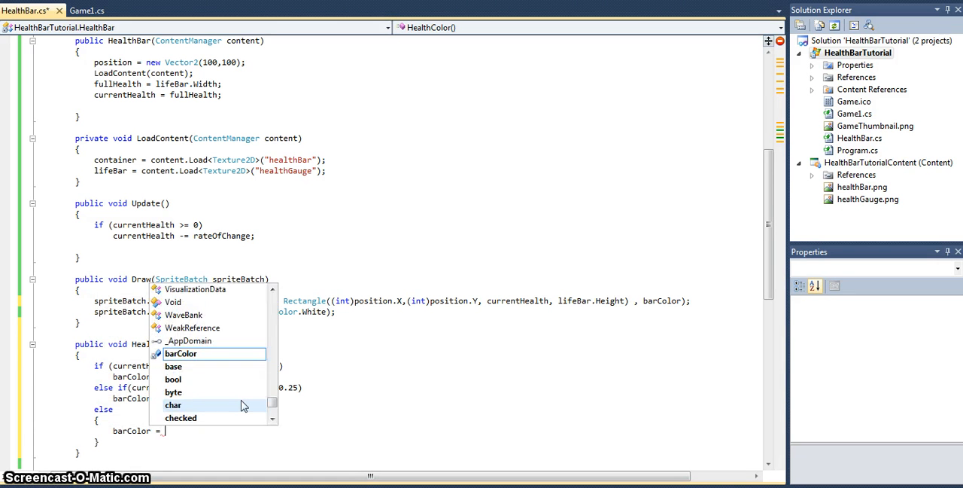
pyautogui.write('Color.Red;')
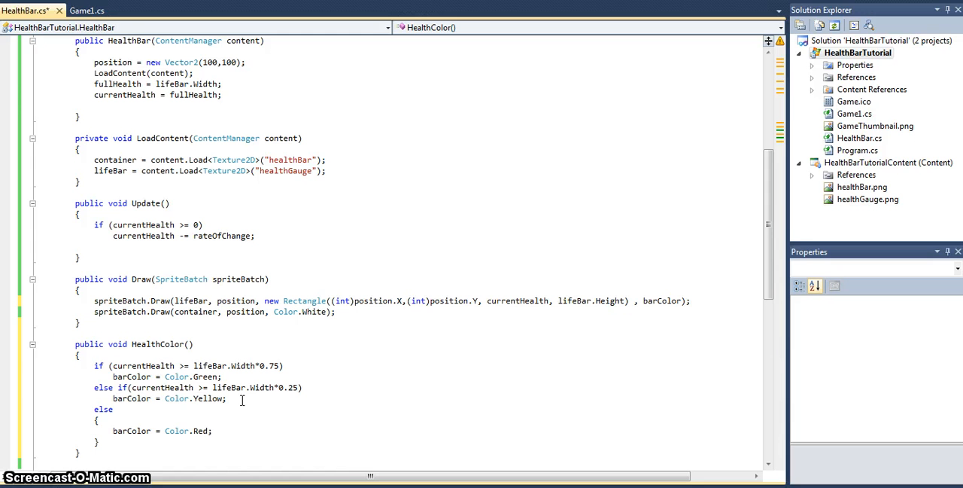
pyautogui.moveTo(169, 383)
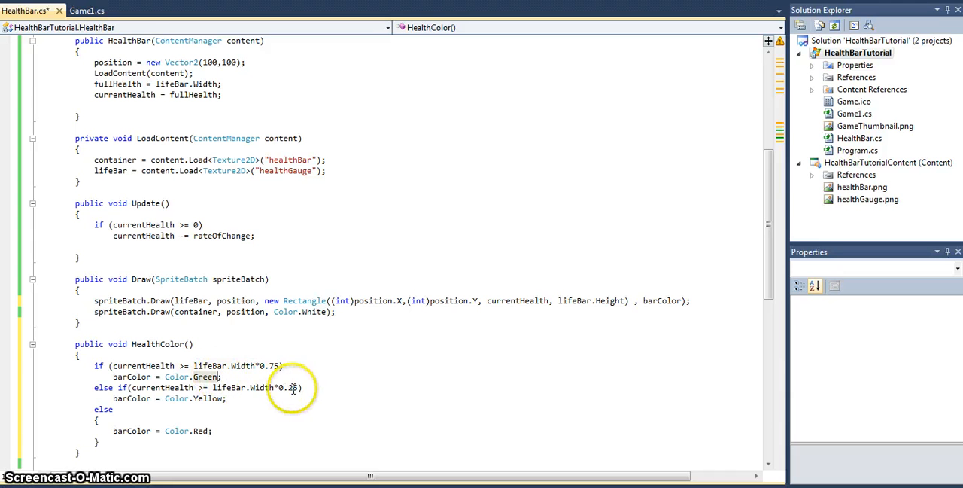
pyautogui.moveTo(293, 388)
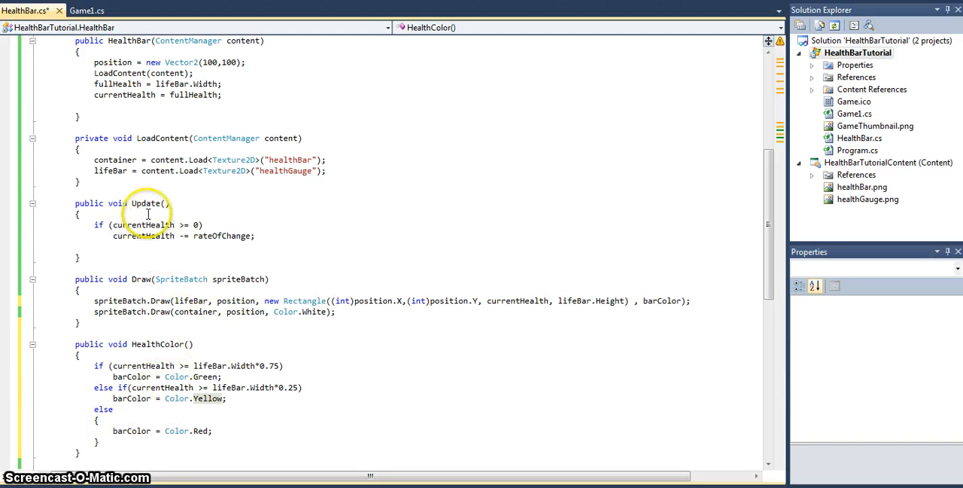
# - Call HealthColor() first in Update and check barColor in the bar's Draw call
pyautogui.write('hea')
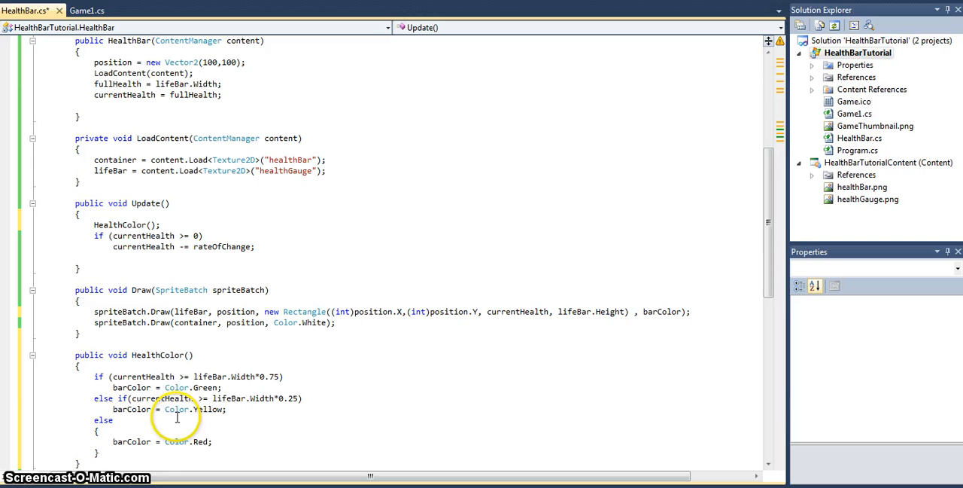
pyautogui.doubleClick(661, 311)
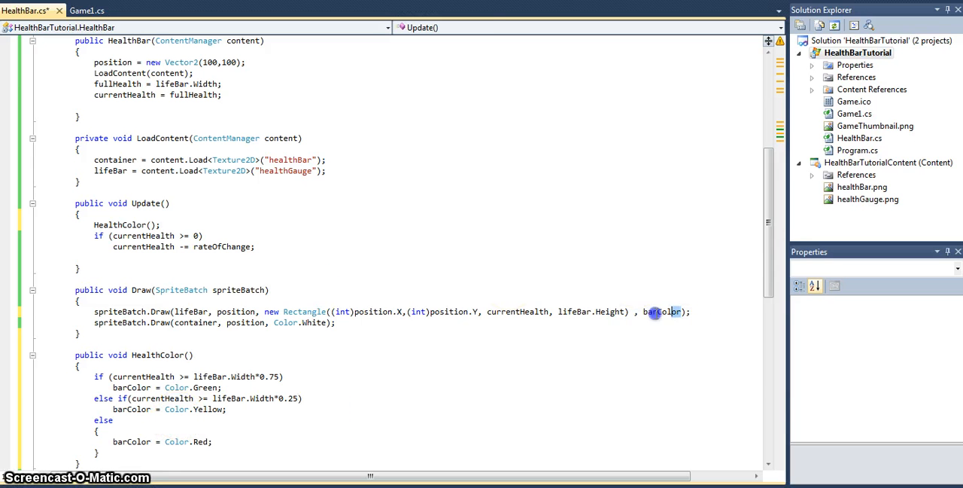
pyautogui.doubleClick(662, 312)
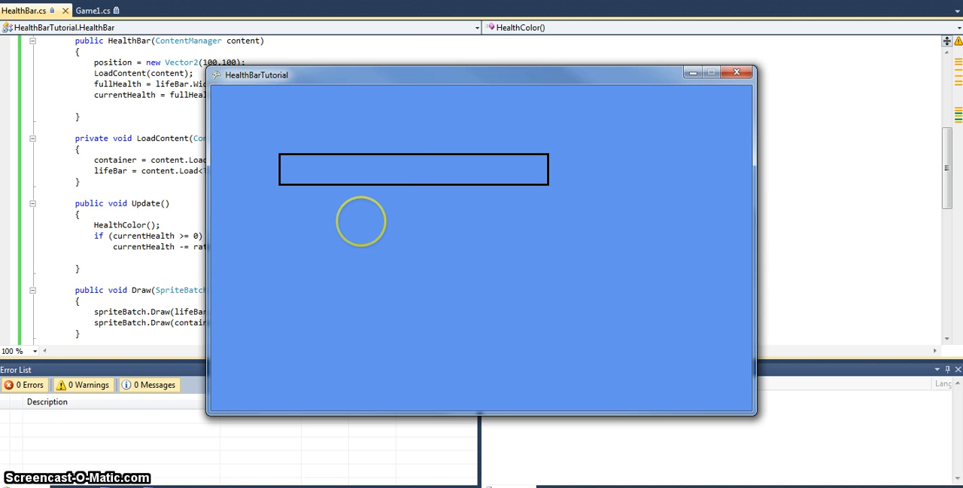
pyautogui.moveTo(439, 24)
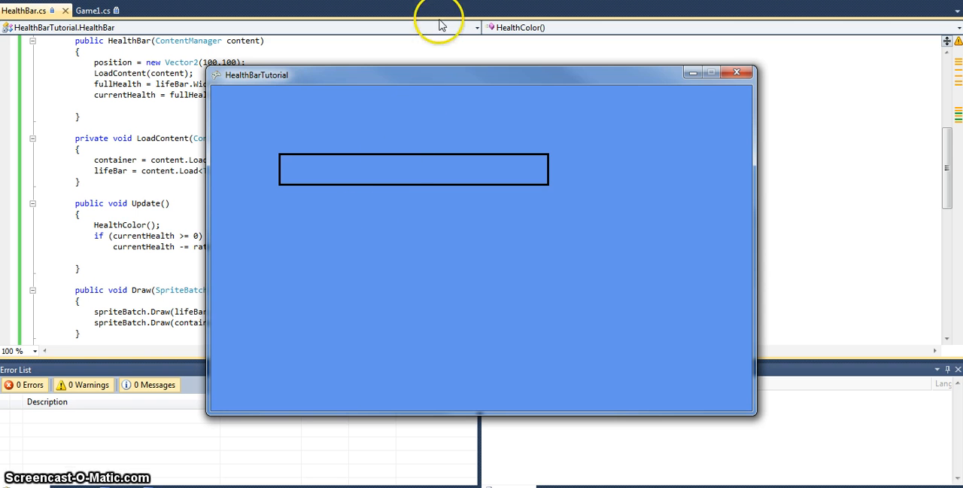
pyautogui.click(736, 73)
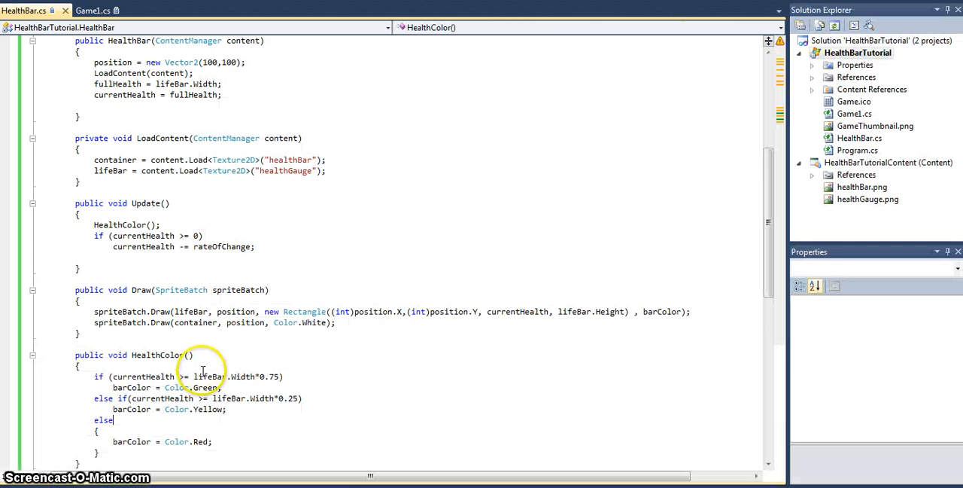
pyautogui.scroll(-3)
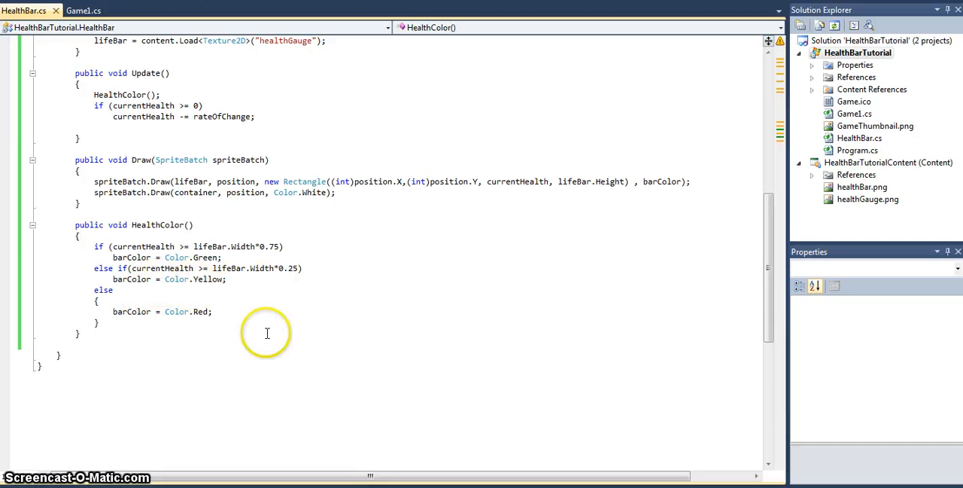